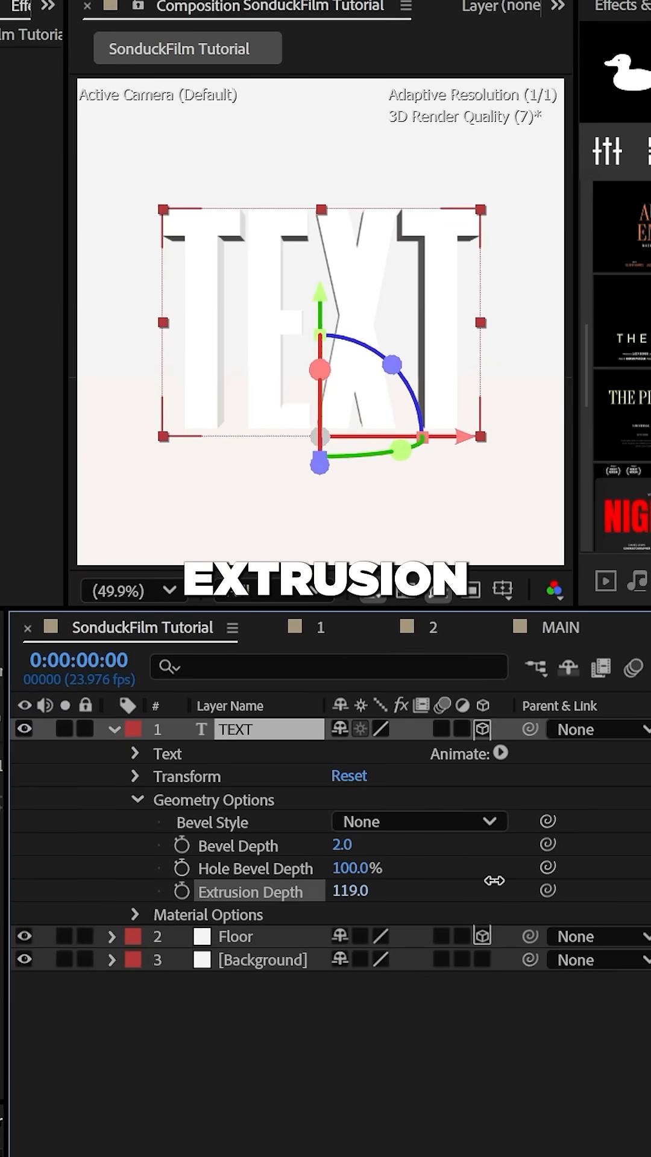
Give the extruded TEXT a Convex bevel style and begin adding a new light layer
left_click(418, 820)
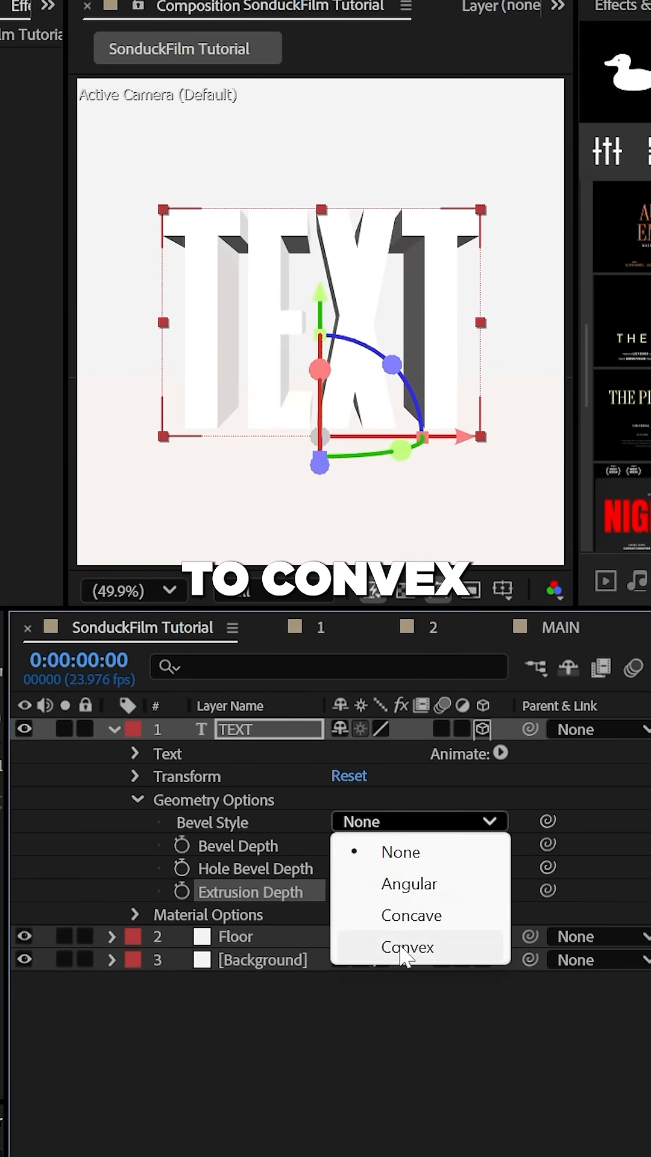
left_click(406, 947)
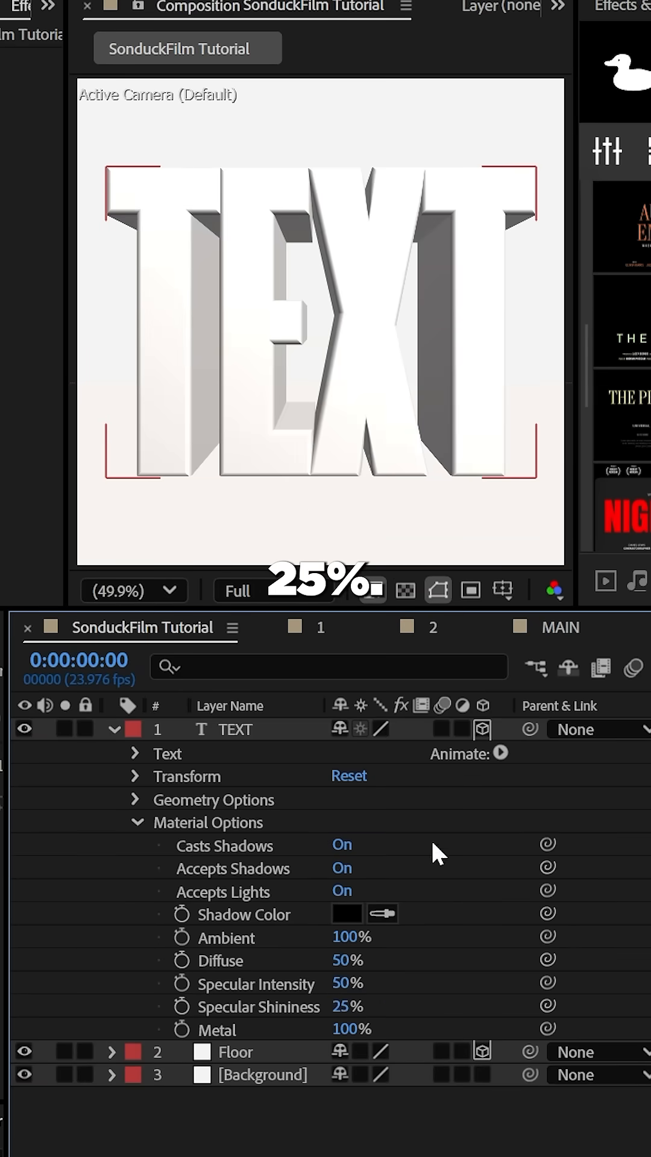
left_click(347, 591)
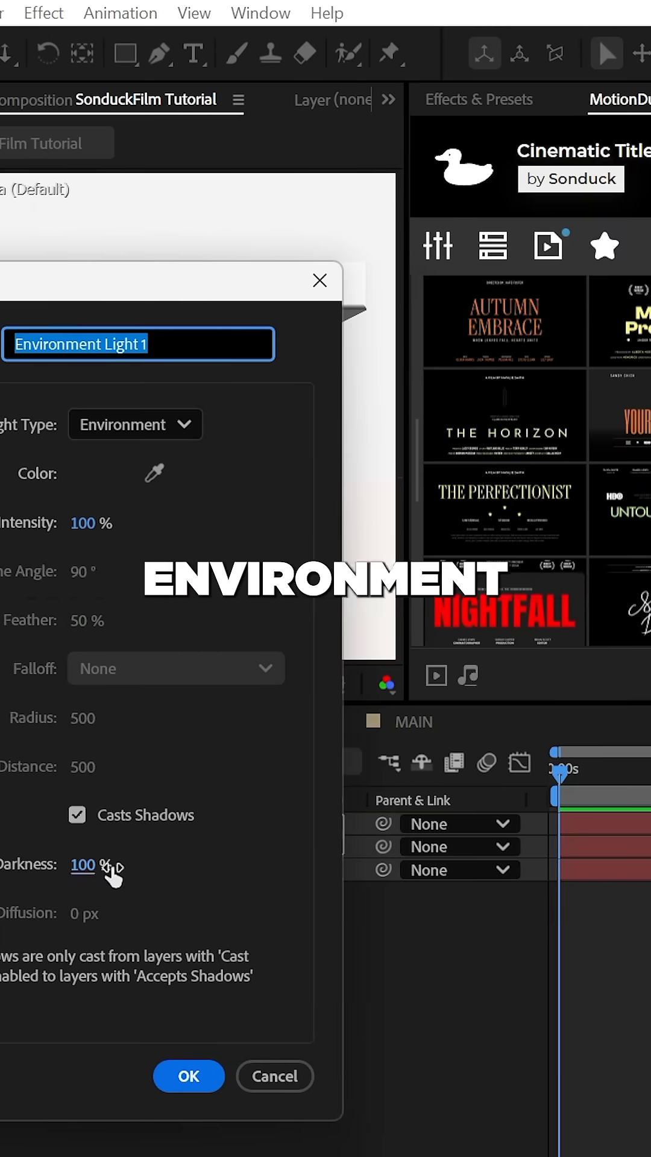
Create the environment light from the studio HDR and add a red Bevel Color animator to TEXT
left_click(188, 1076)
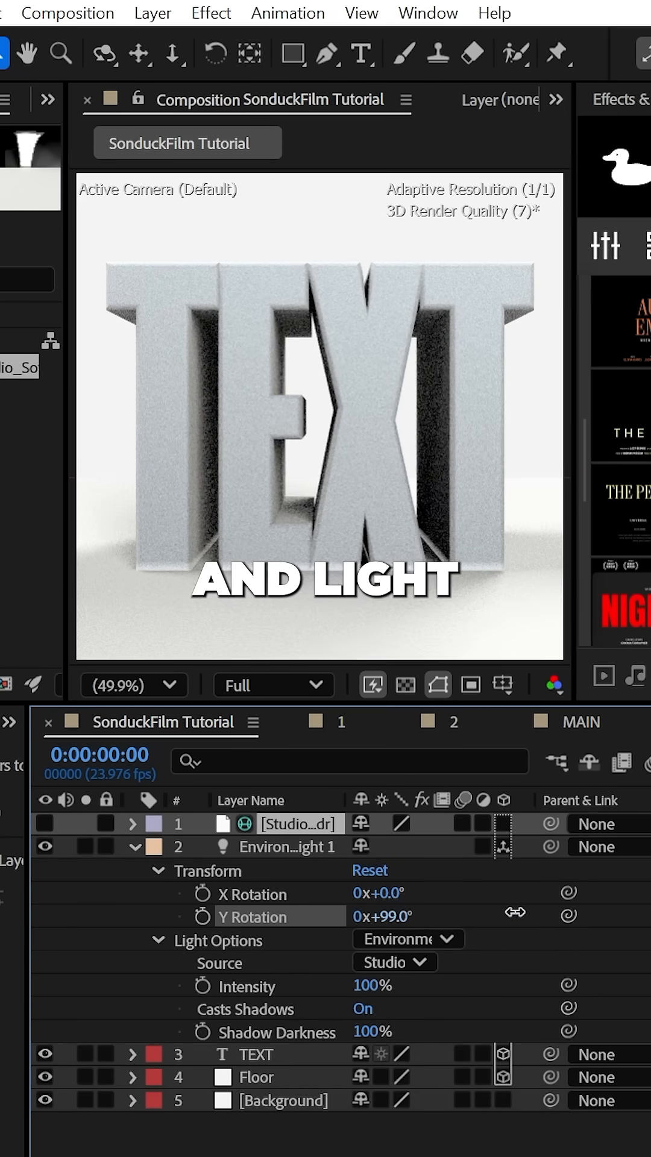
left_click(123, 287)
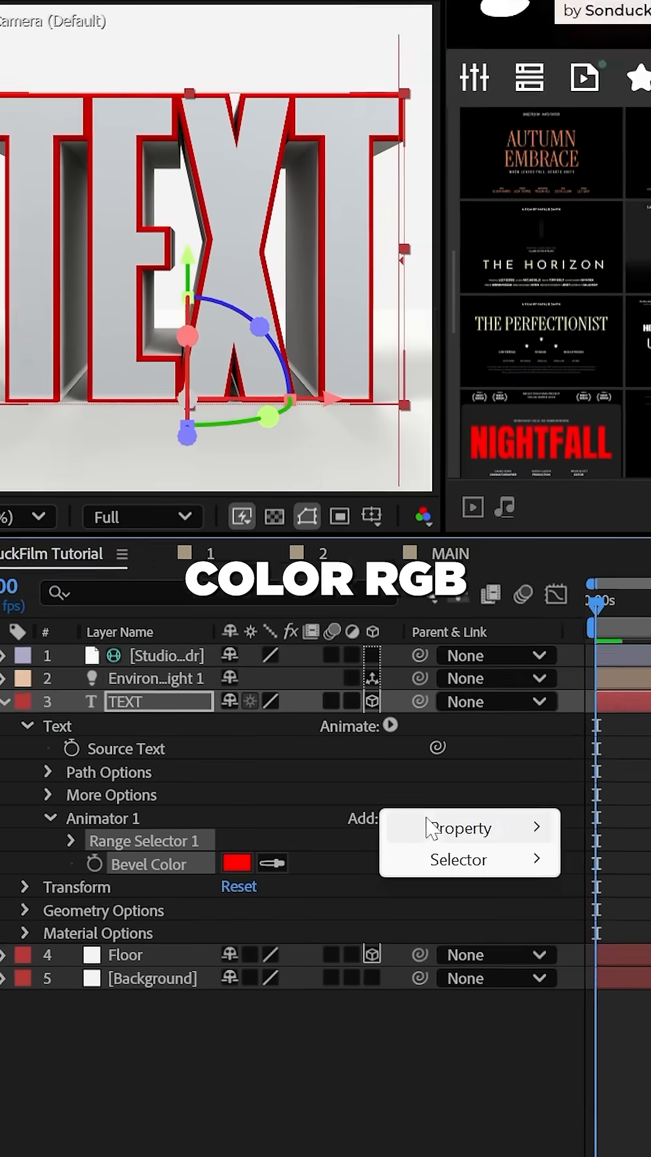
Add Side Color to Animator 1 and set bevel and side colours to pale beige
left_click(463, 827)
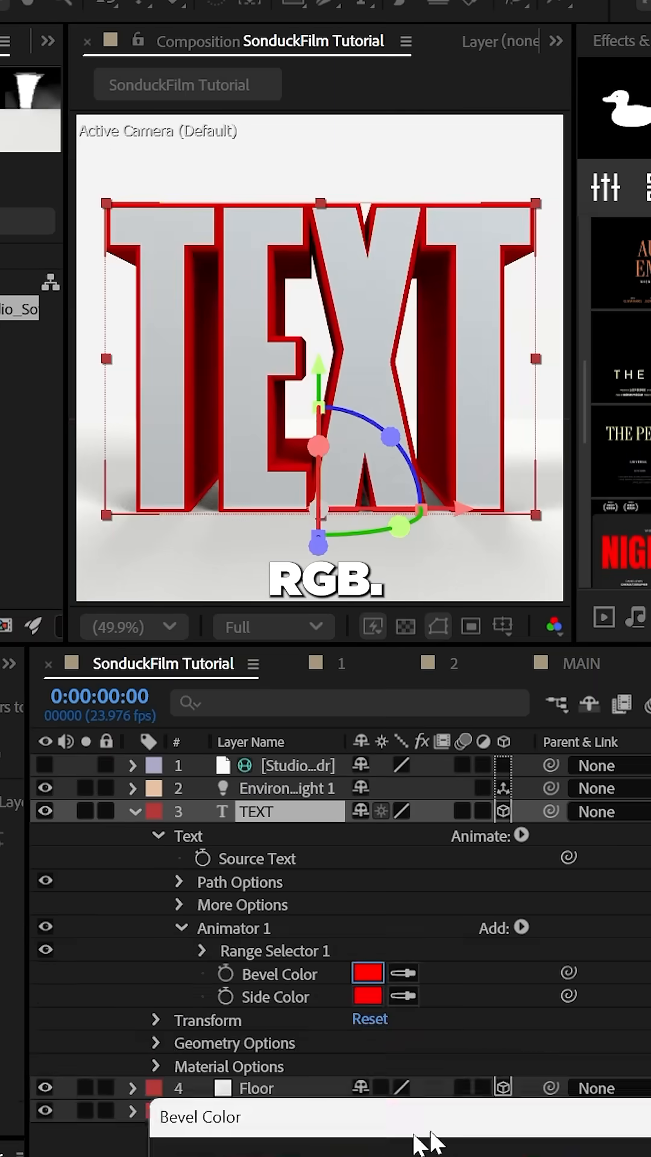
left_click(531, 928)
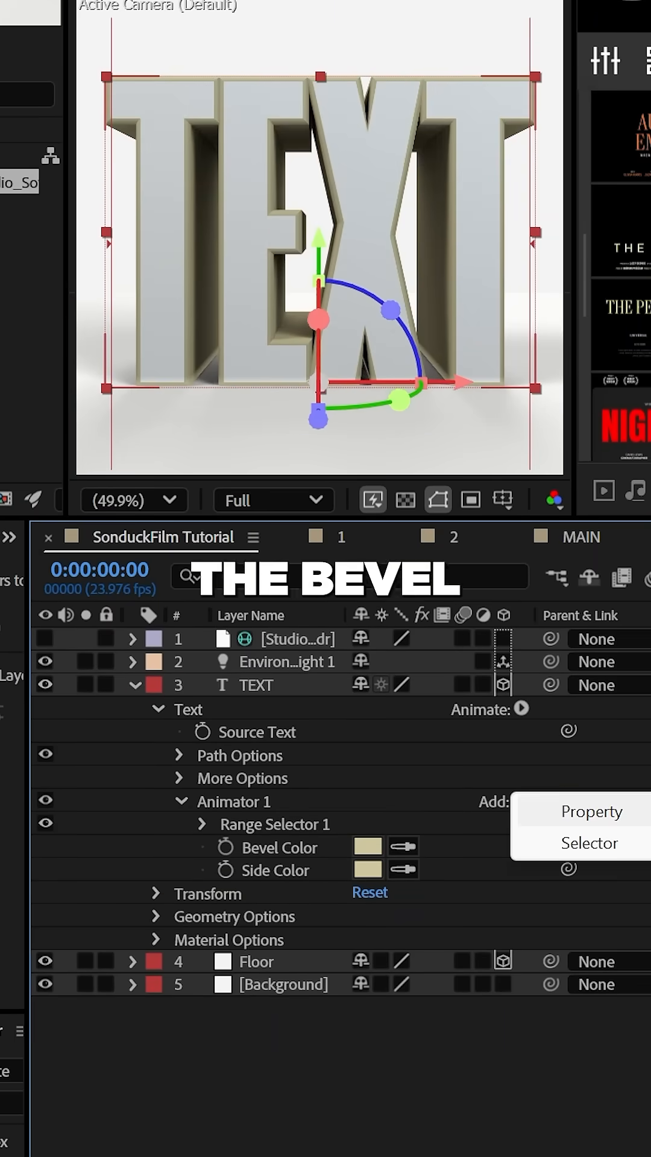